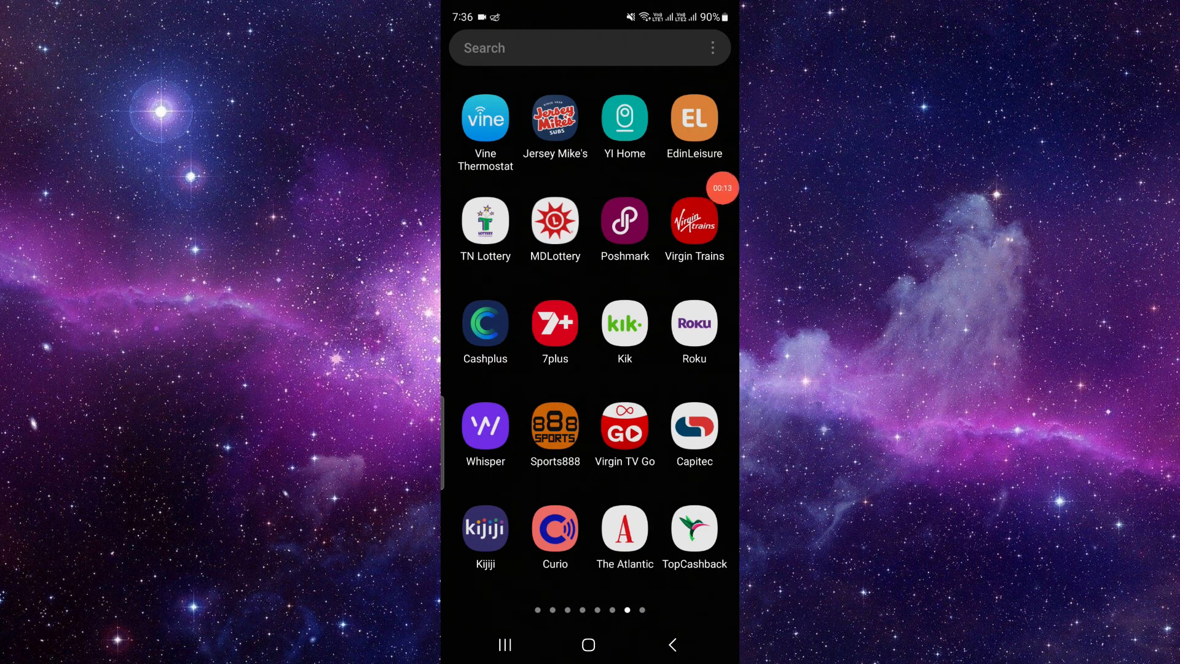
Long-press the Jersey Mike's icon and open its App info page
click(555, 119)
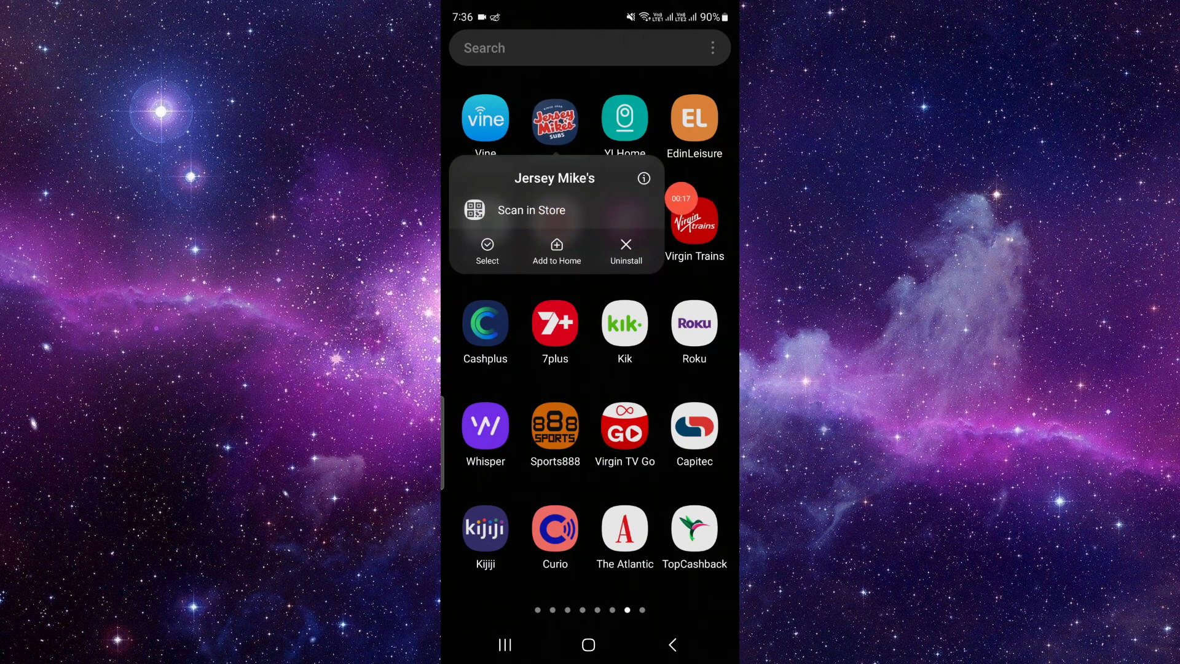
click(644, 179)
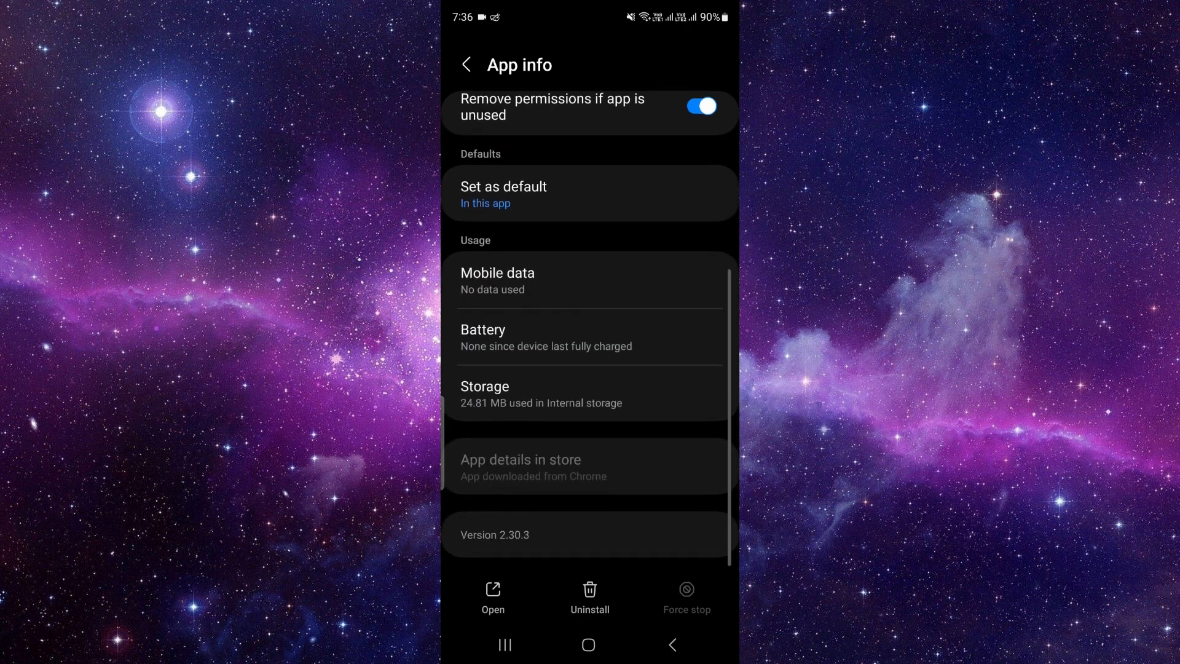
Review the Jersey Mike's storage and version 2.30.3 details, then go back
click(485, 393)
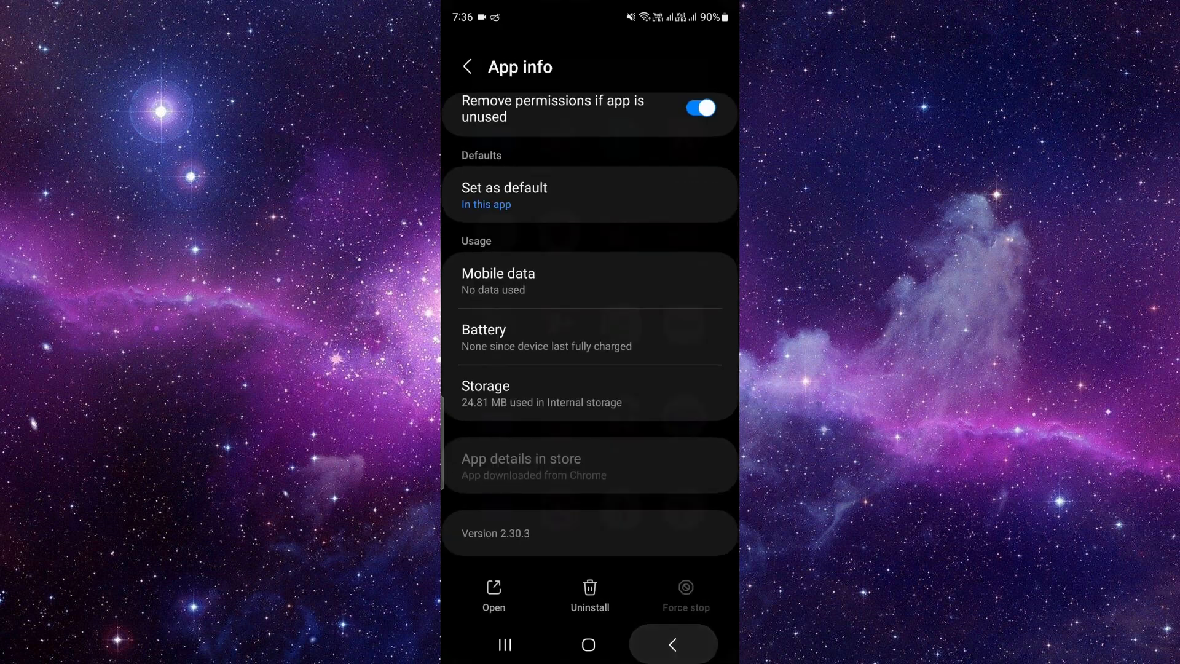
click(672, 643)
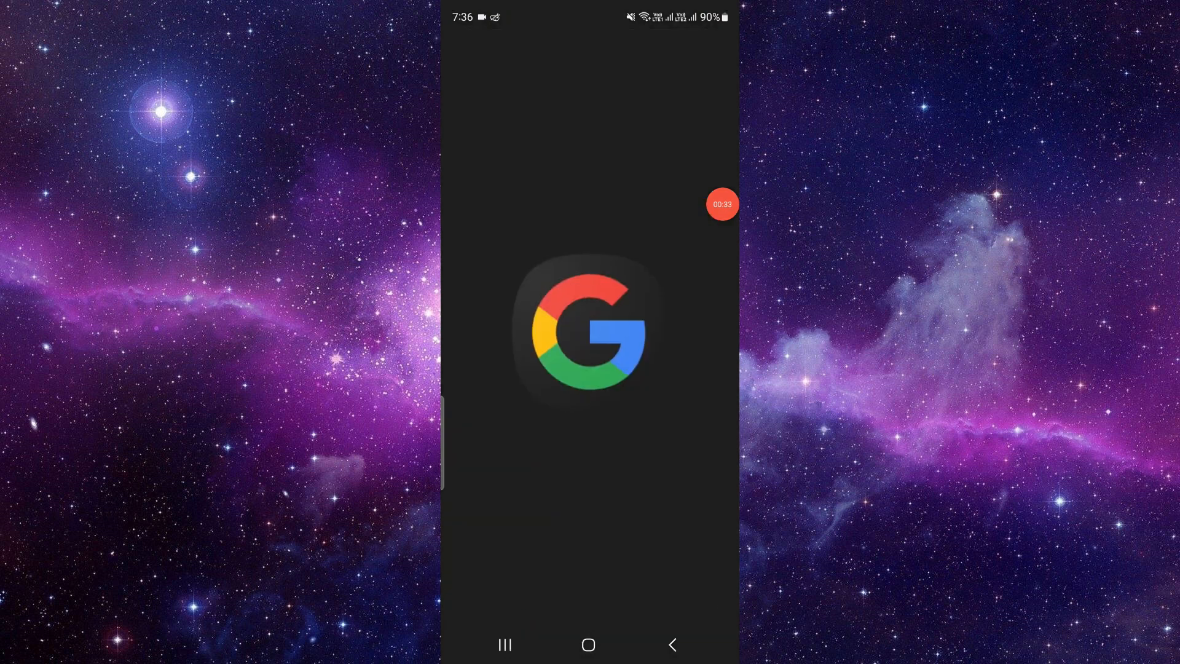
Search 'jer' in the Google app to find Jersey Mike's
text(jer)
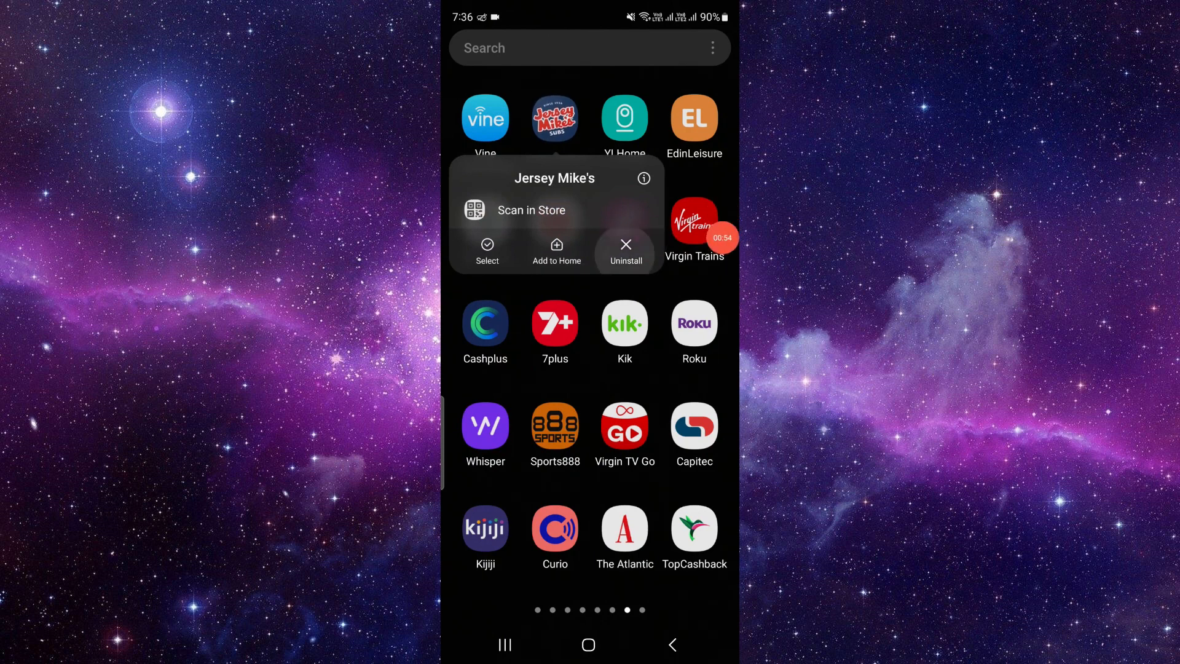
Choose Uninstall from the Jersey Mike's icon menu in the app drawer
click(625, 245)
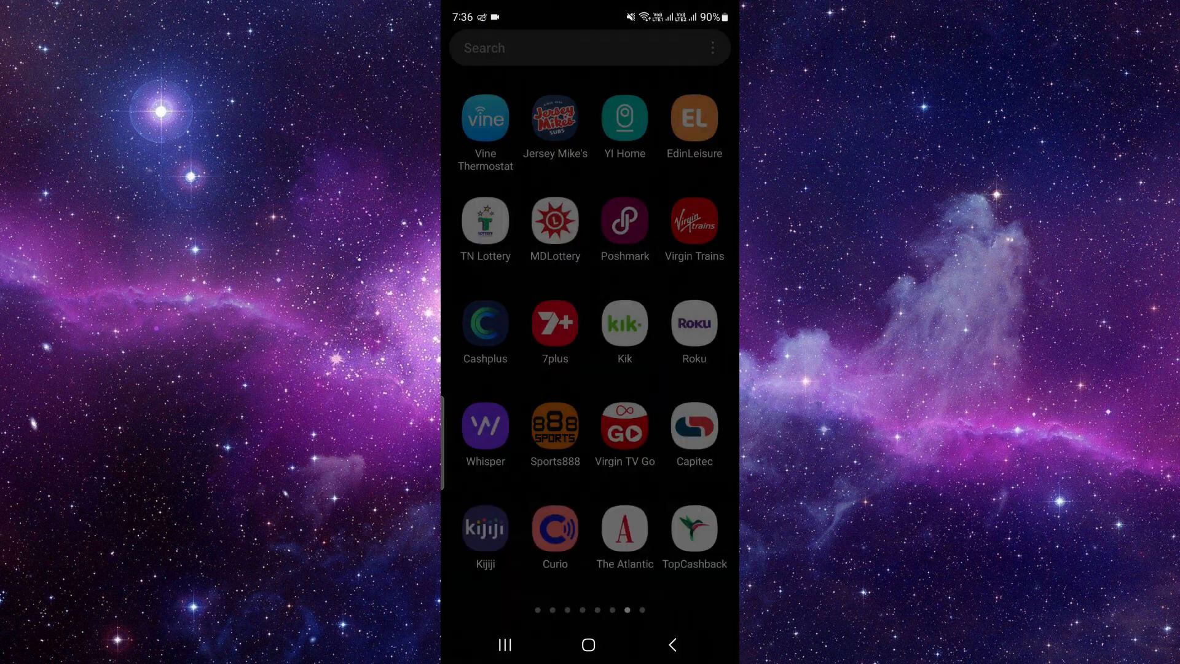